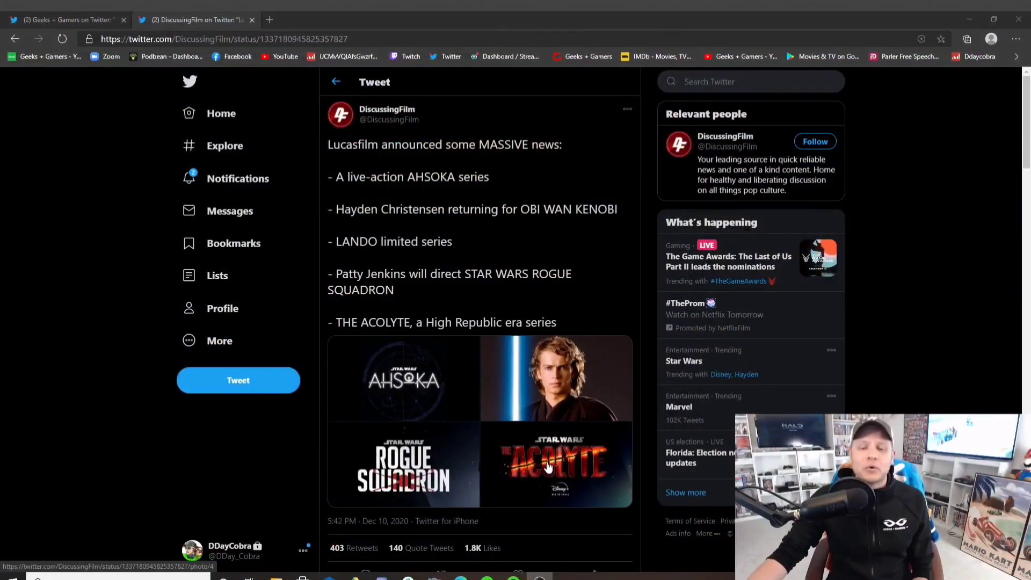
left_click(556, 463)
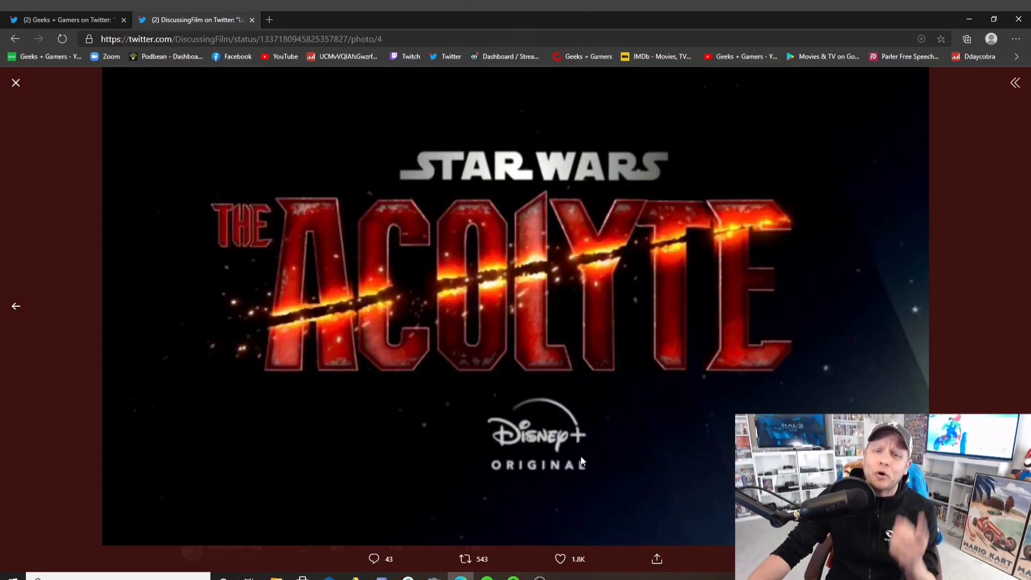
left_click(16, 82)
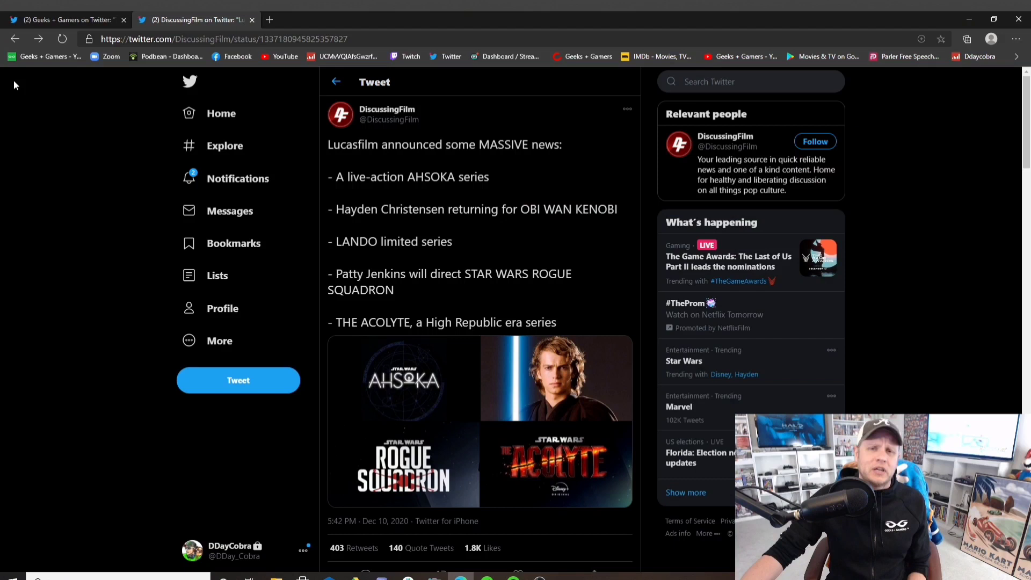